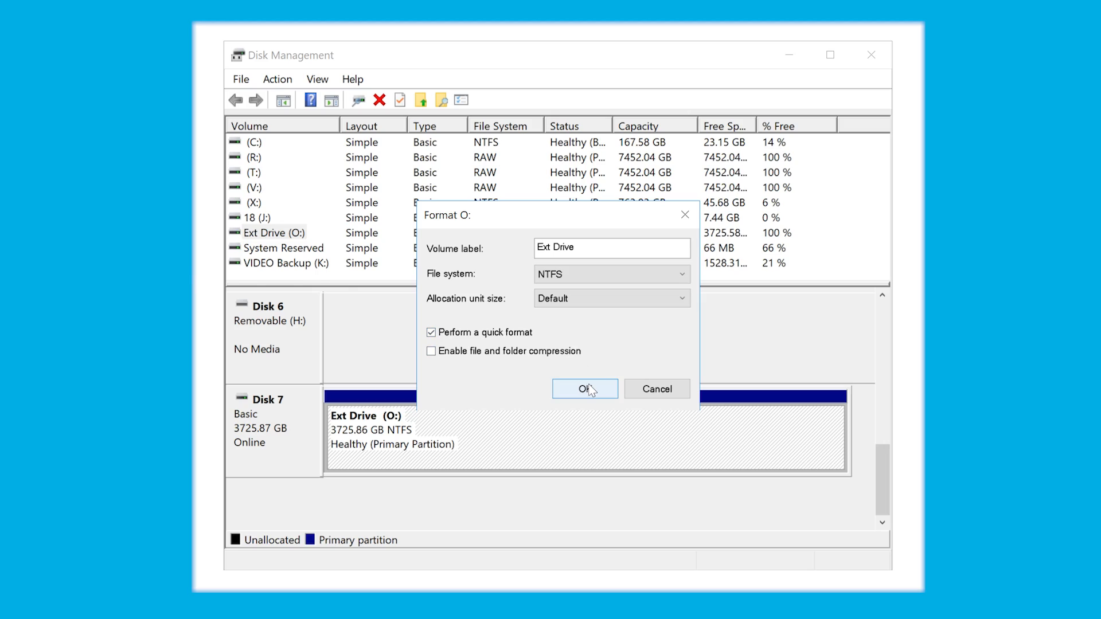
- Confirm the NTFS quick format of Ext Drive (O:), keeping the Ext Drive label
left_click(584, 389)
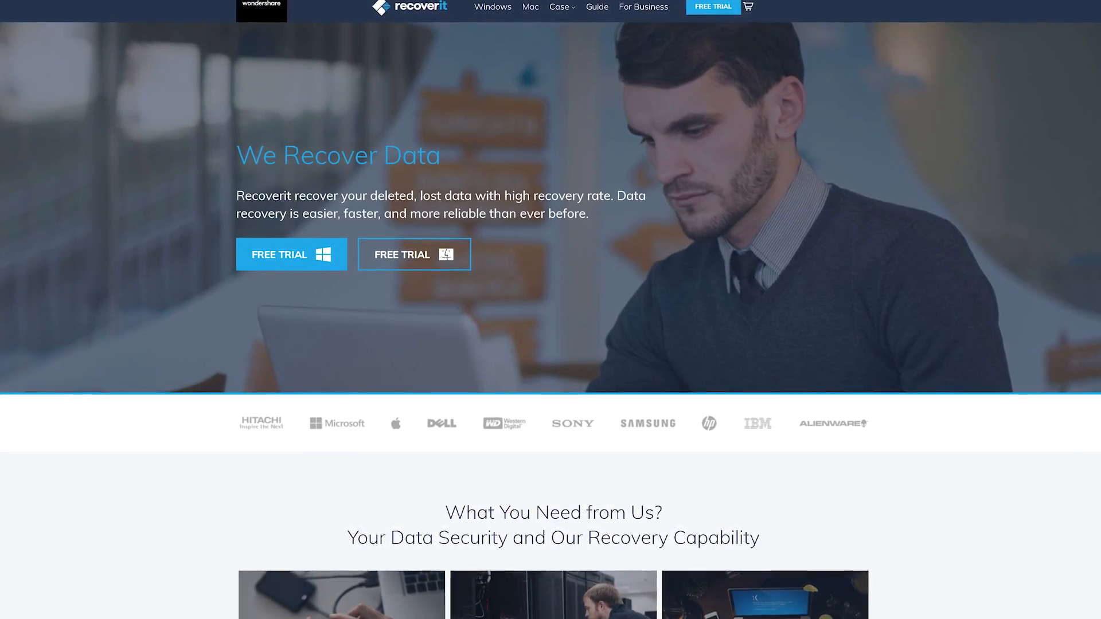
scroll("down", 3)
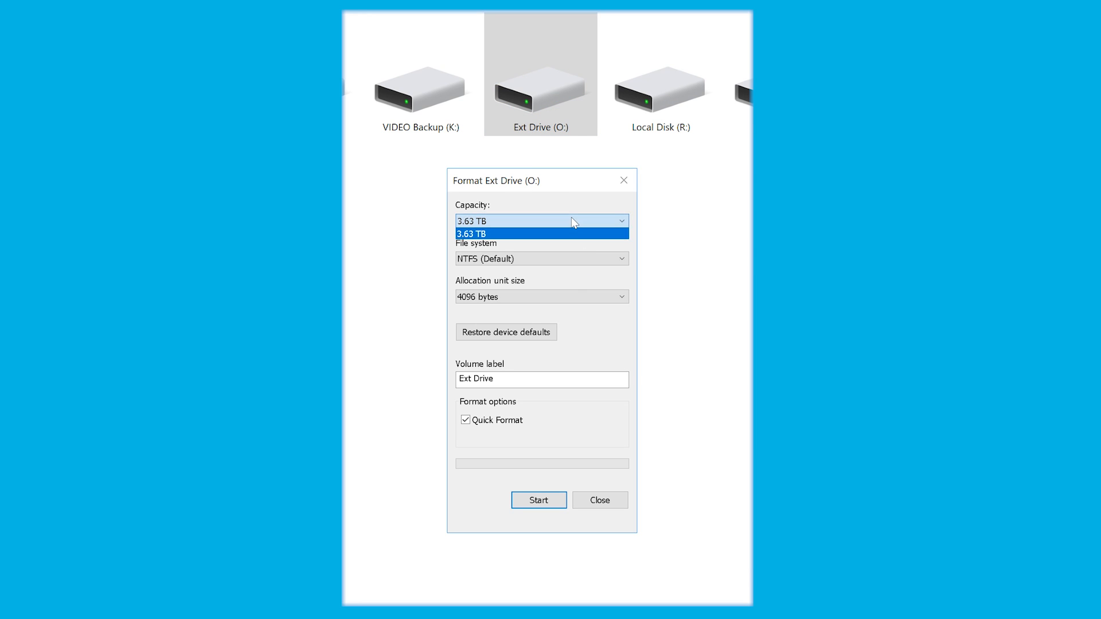
- Quick-format Ext Drive (O:) at 3.63 TB as NTFS, accepting the erase warning and completion notice
left_click(541, 258)
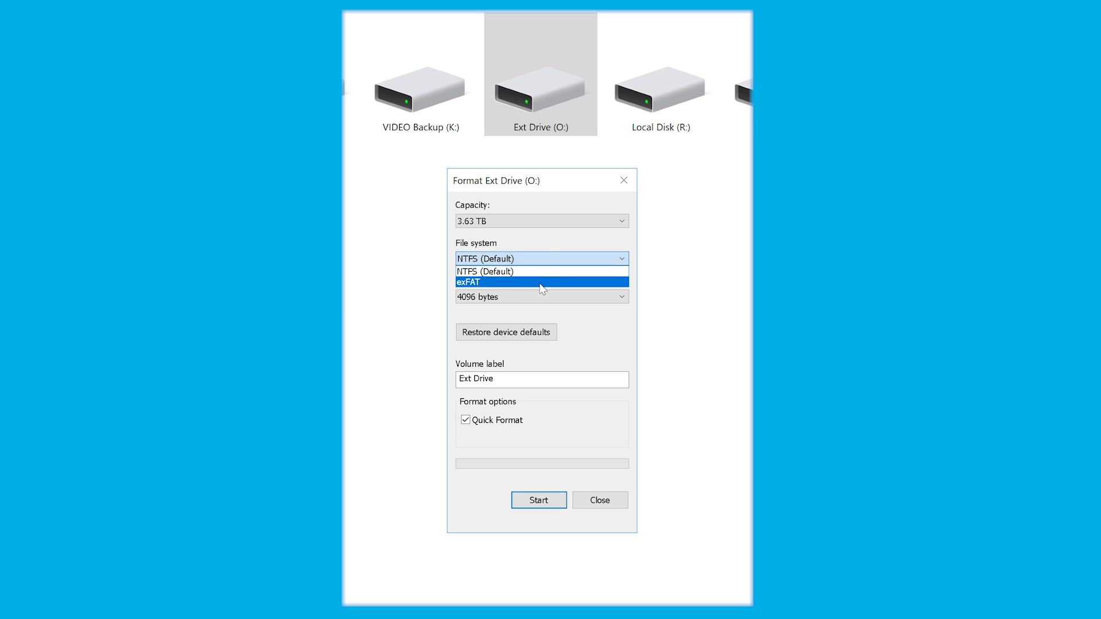
left_click(541, 296)
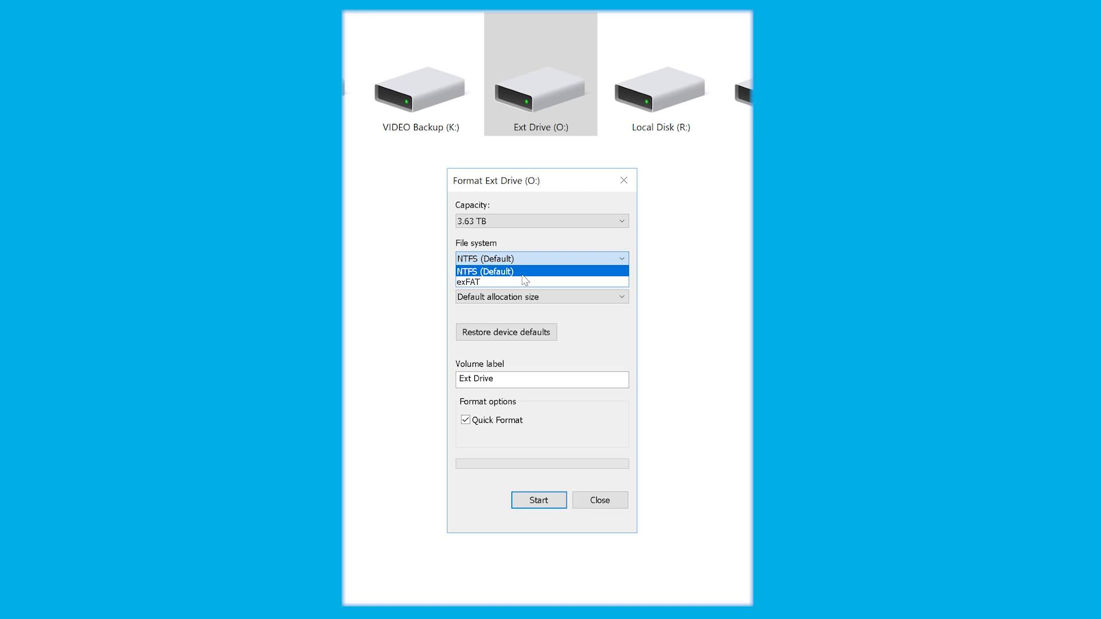
left_click(538, 500)
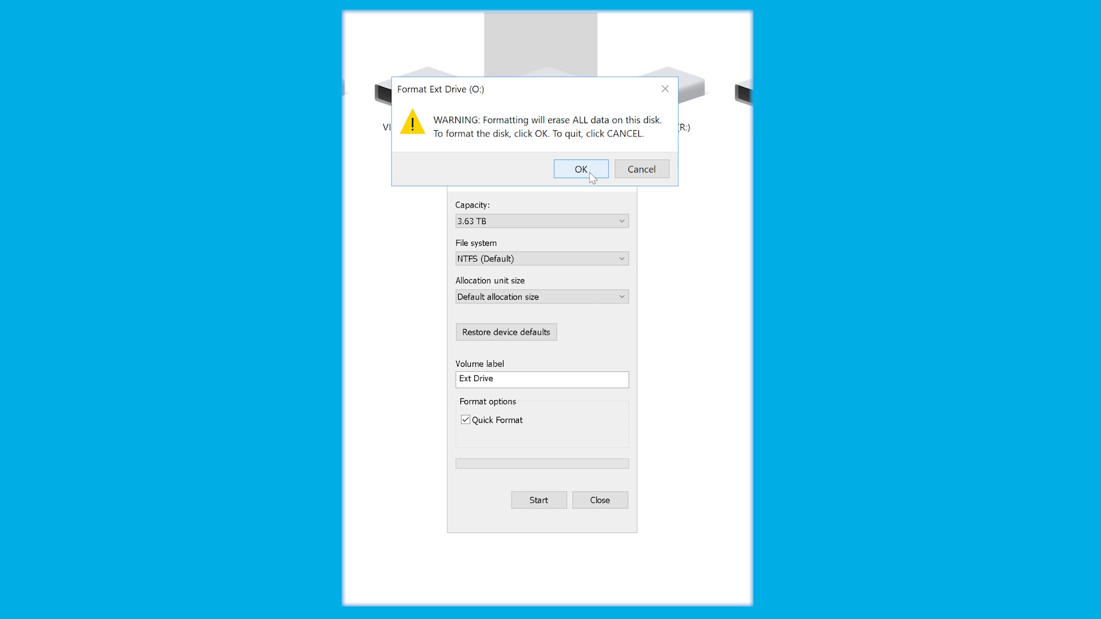
left_click(580, 169)
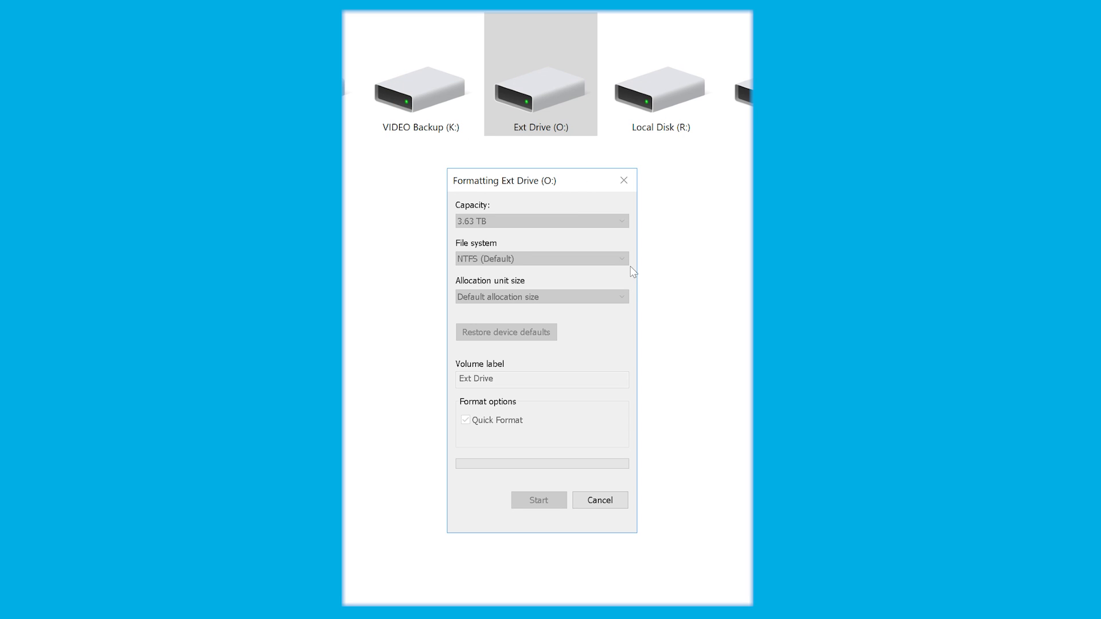
mouse_move(672, 276)
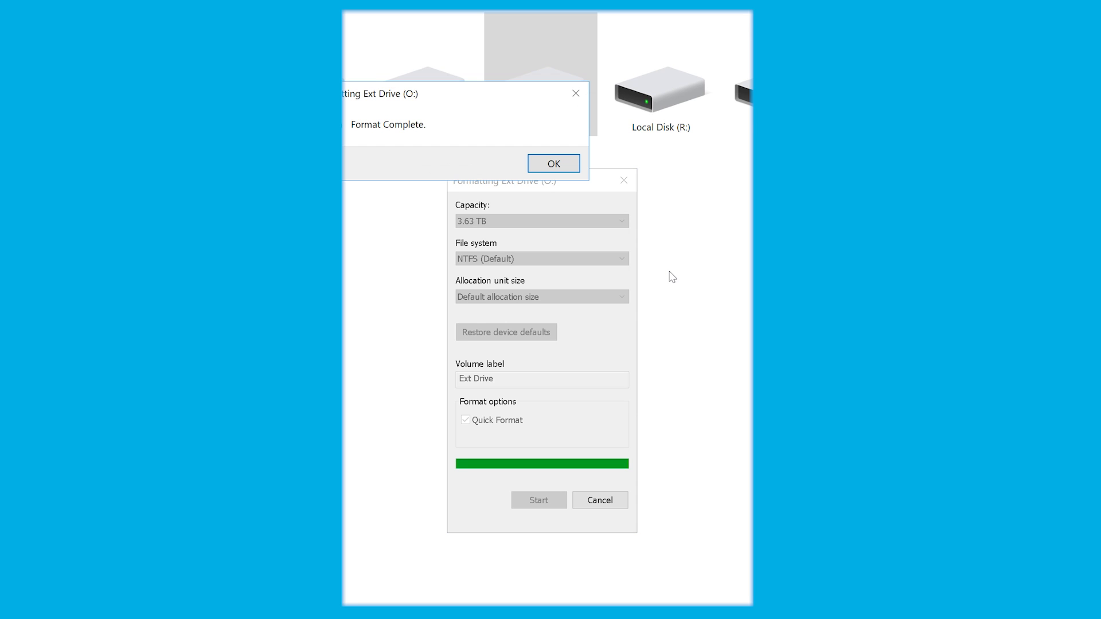
left_click(553, 162)
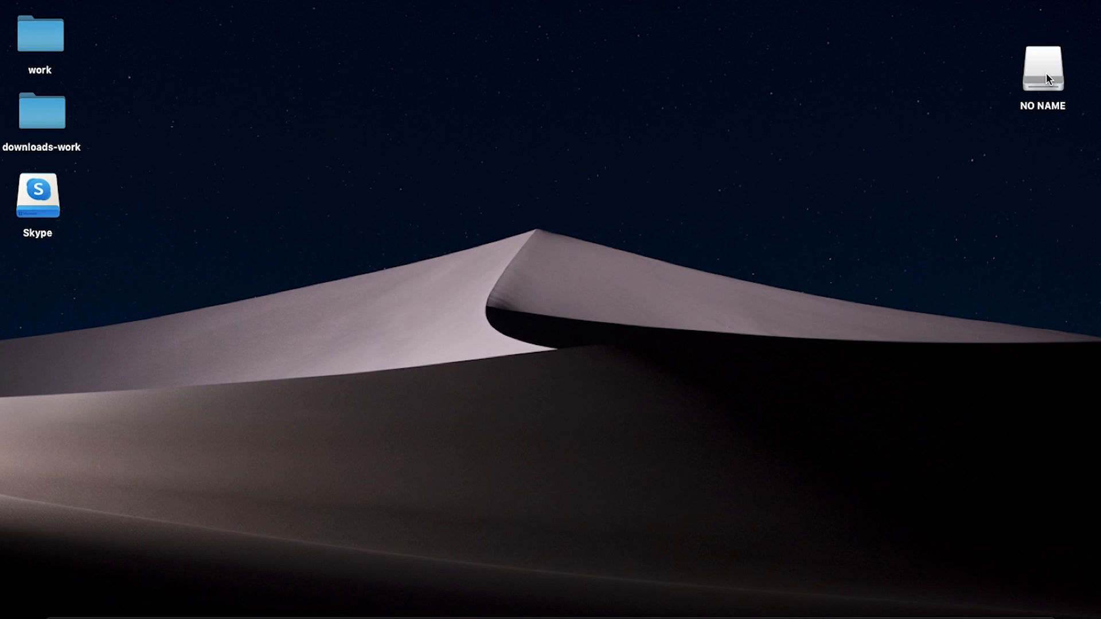
- Browse from the NO NAME drive through Applications into the Utilities folder
double_click(1042, 67)
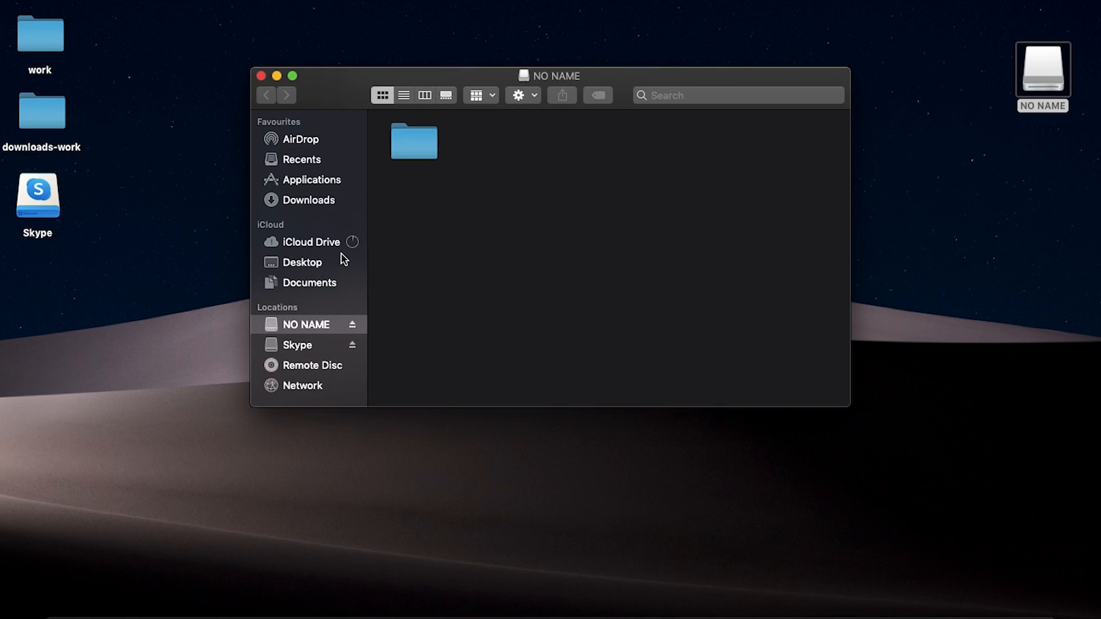
left_click(312, 180)
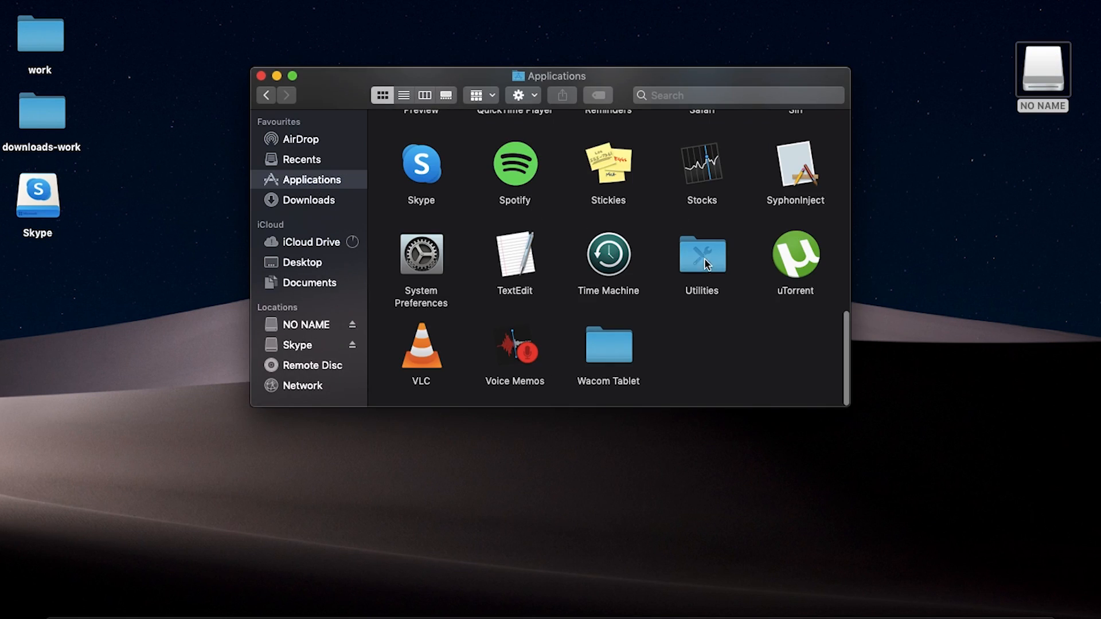
double_click(701, 254)
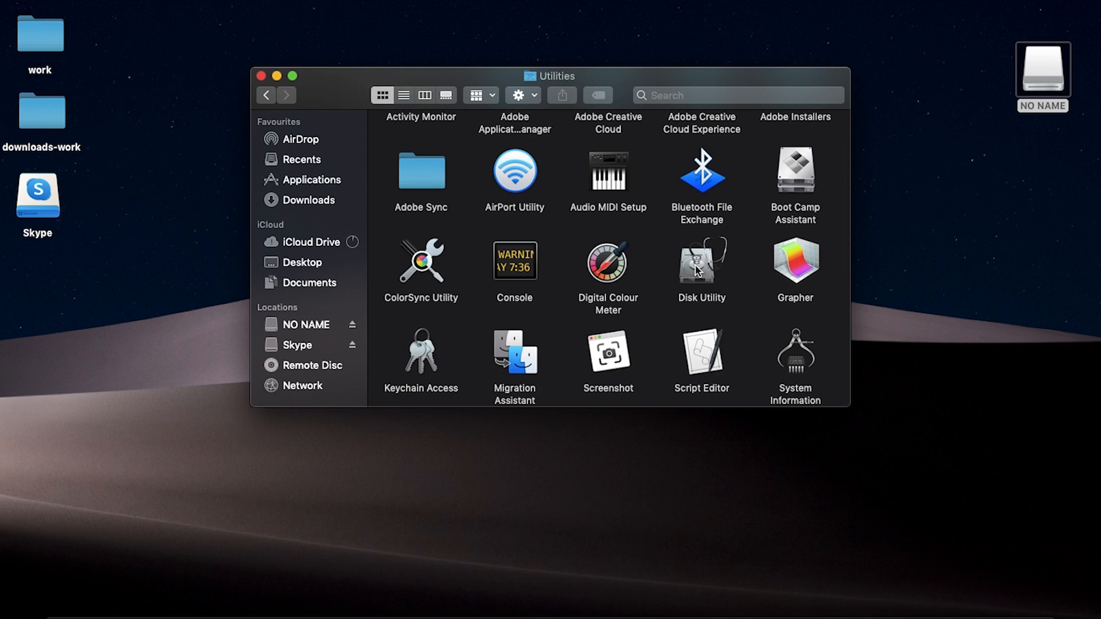
- Erase the NO NAME external drive as Mac OS Extended (Journaled), naming it R2D2
double_click(699, 261)
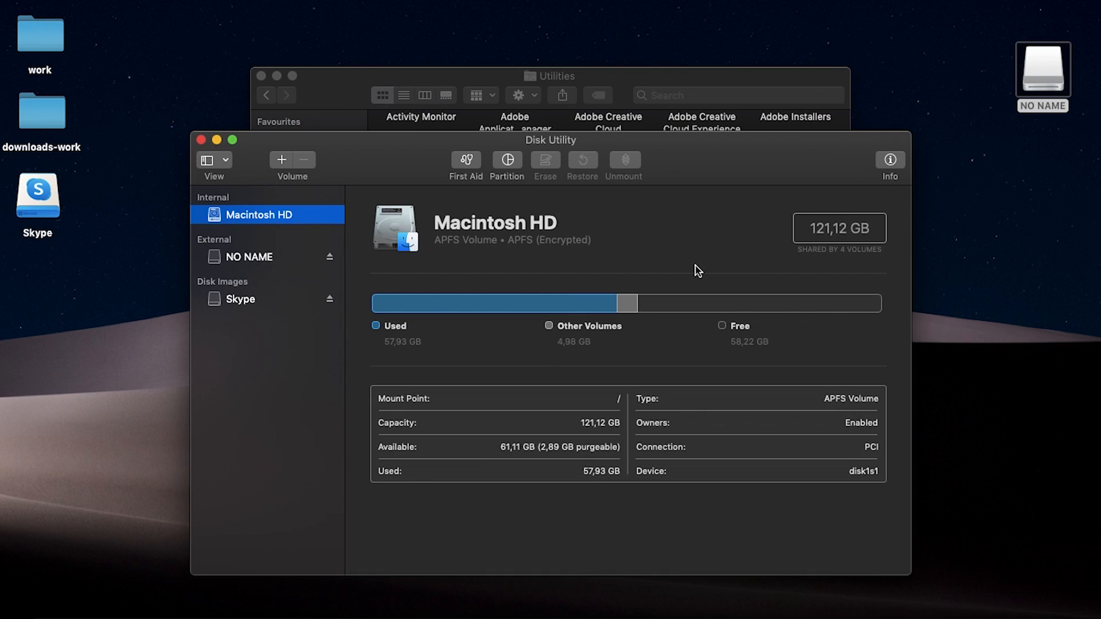
left_click(249, 257)
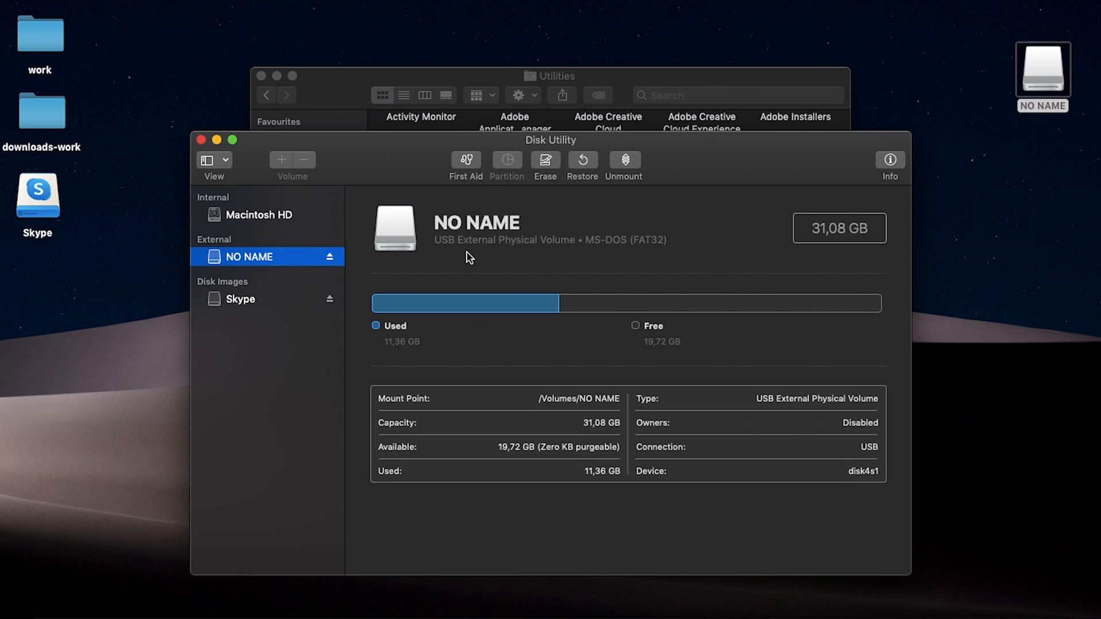
left_click(545, 162)
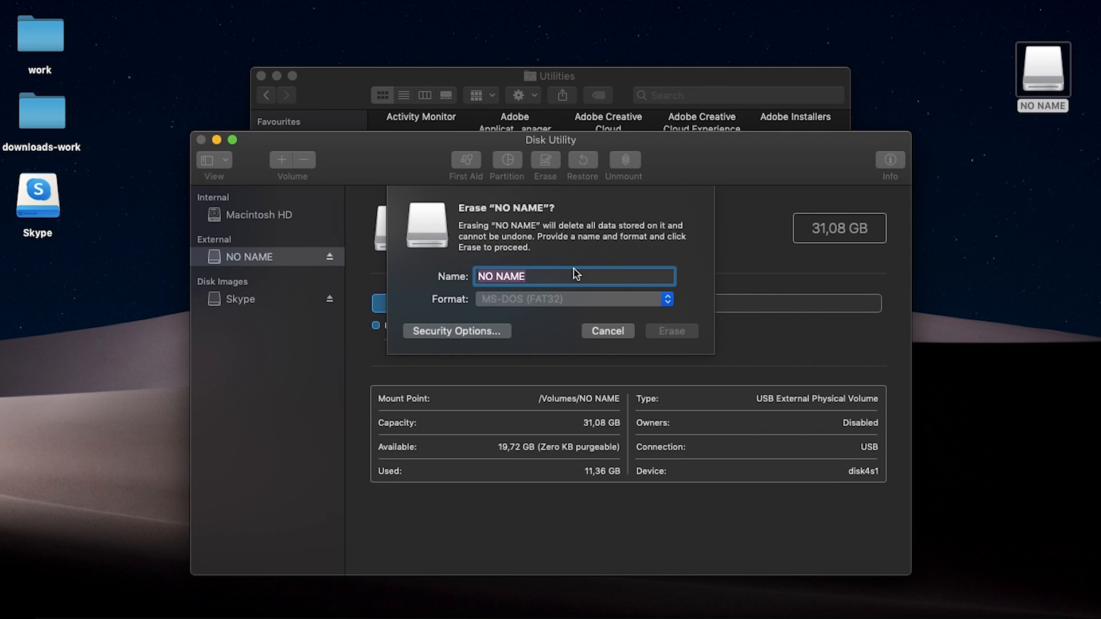
type("R2D")
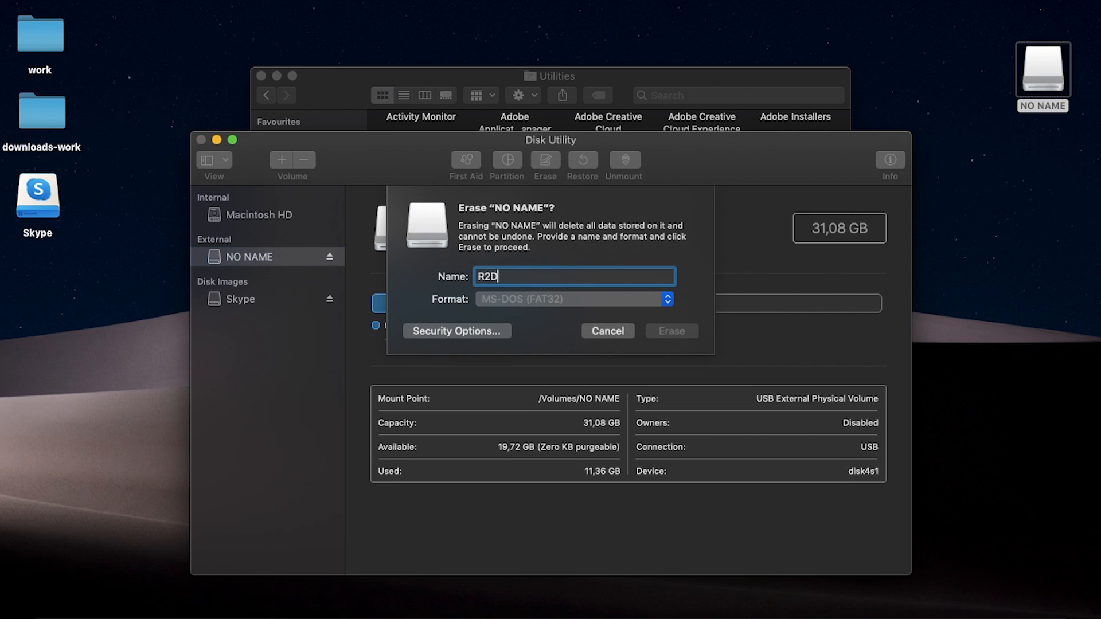
left_click(571, 298)
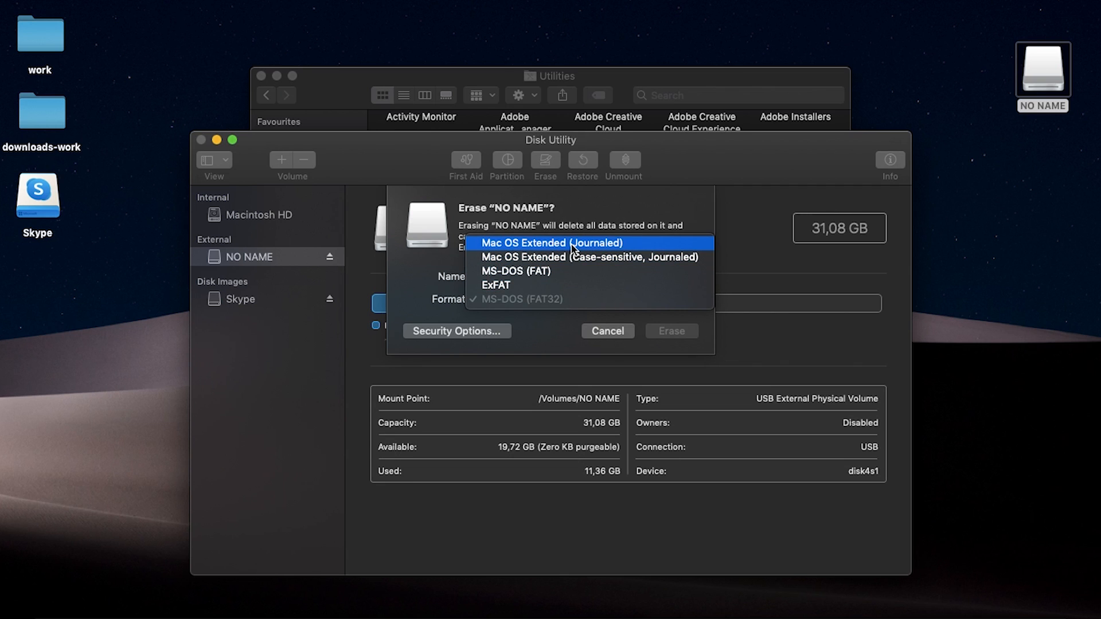
left_click(552, 242)
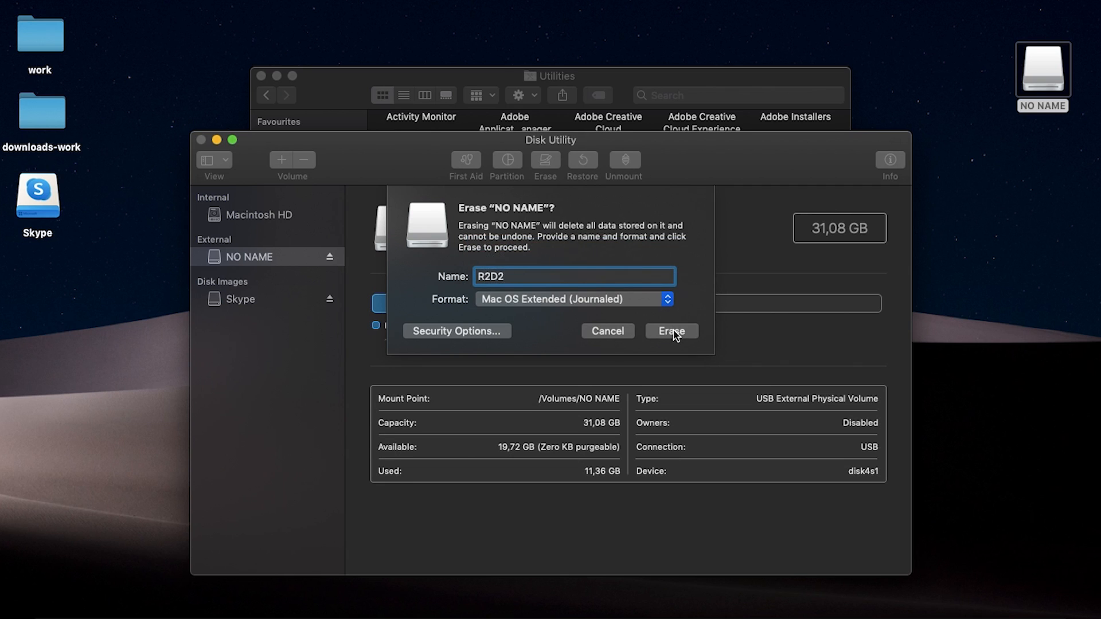
left_click(671, 330)
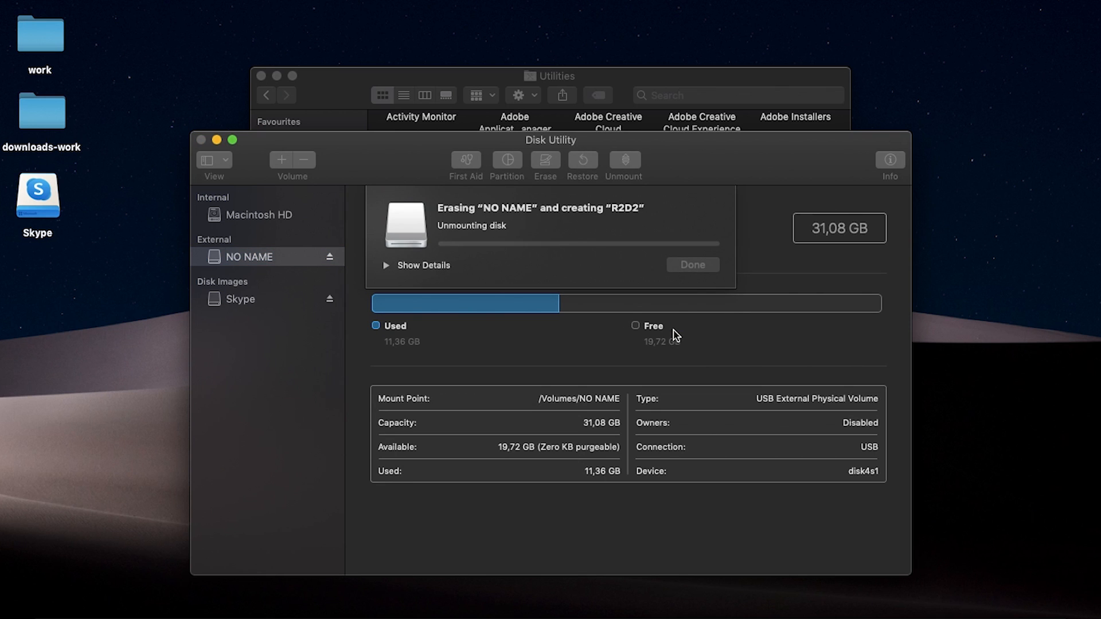